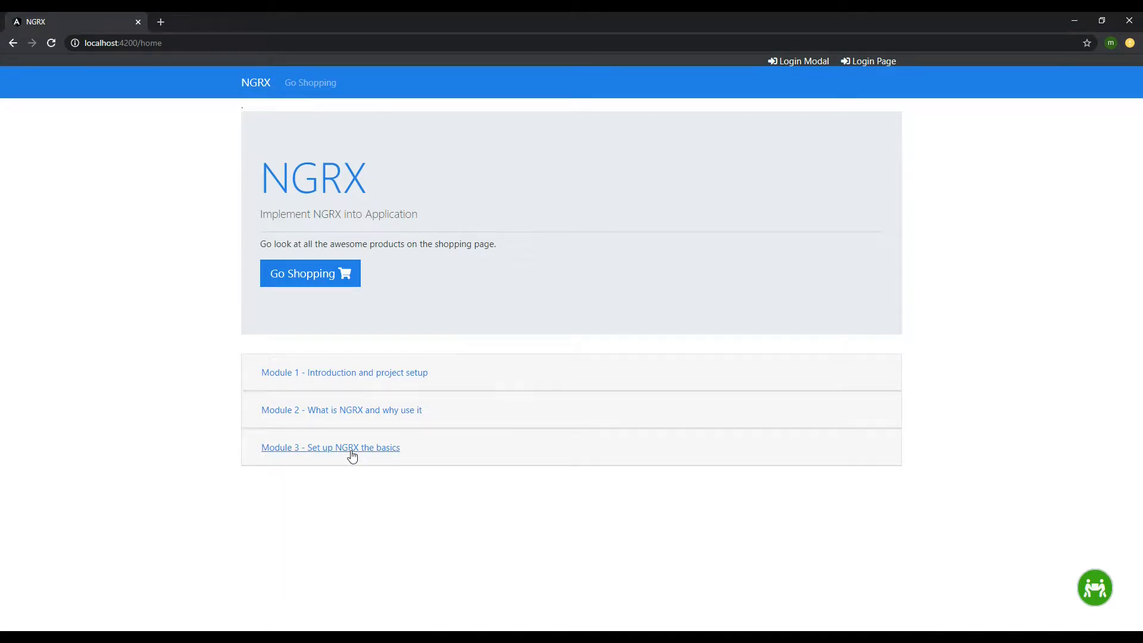
Step: Expand the "Module 3 - Set up NGRX the basics" heading to list its lessons
click(330, 447)
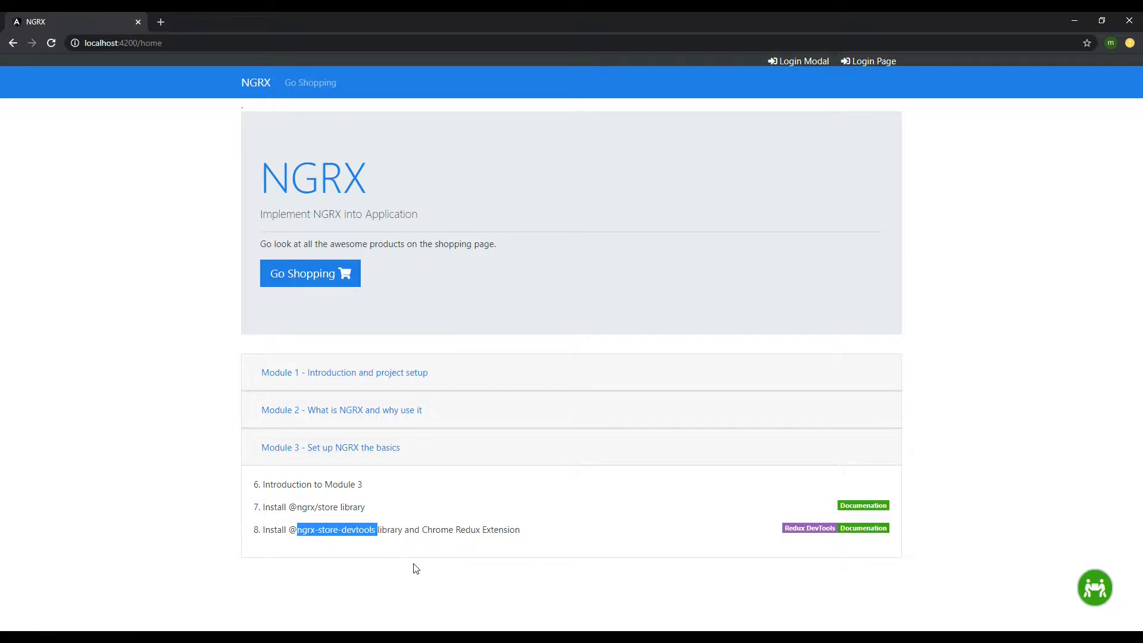
mouse_move(439, 570)
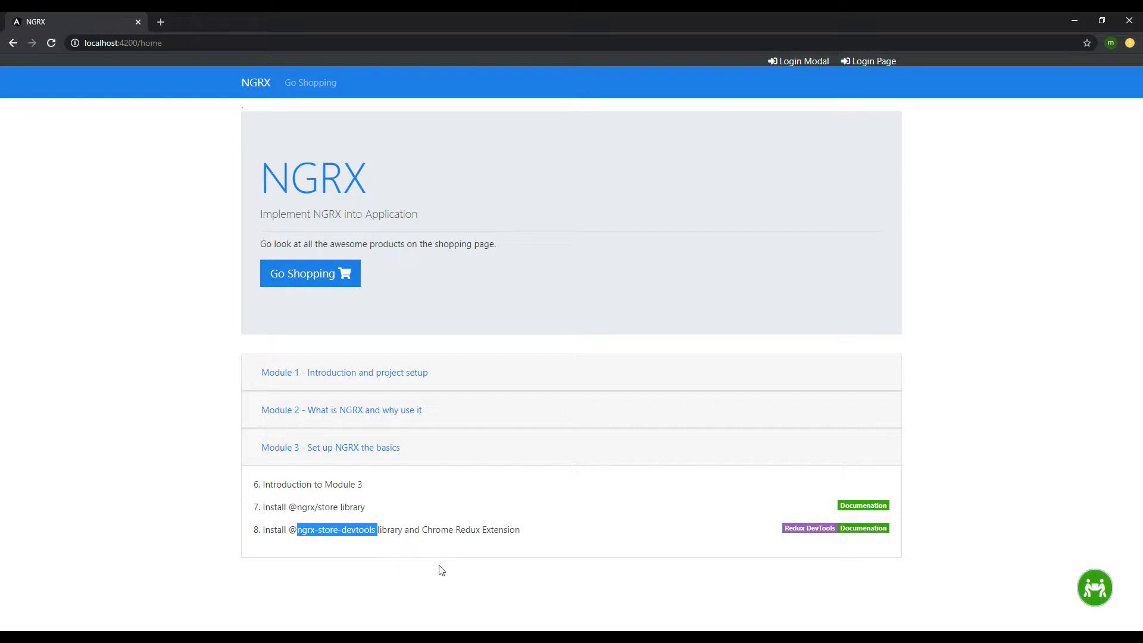
mouse_move(434, 547)
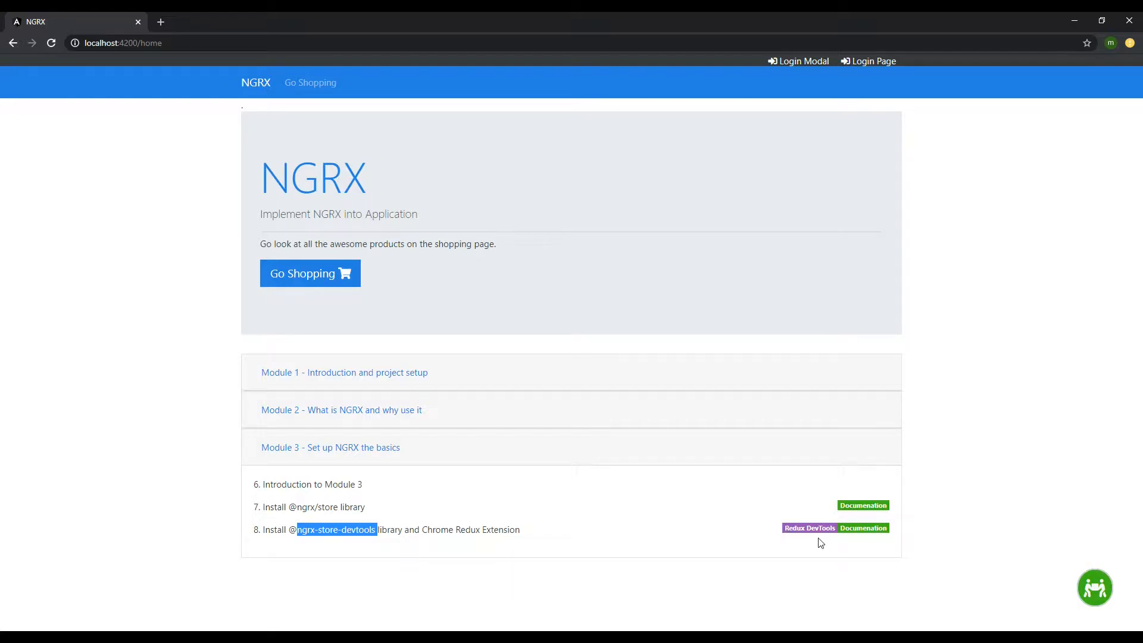
Step: Add the Redux DevTools extension to Chrome from its Web Store page and confirm it
click(809, 528)
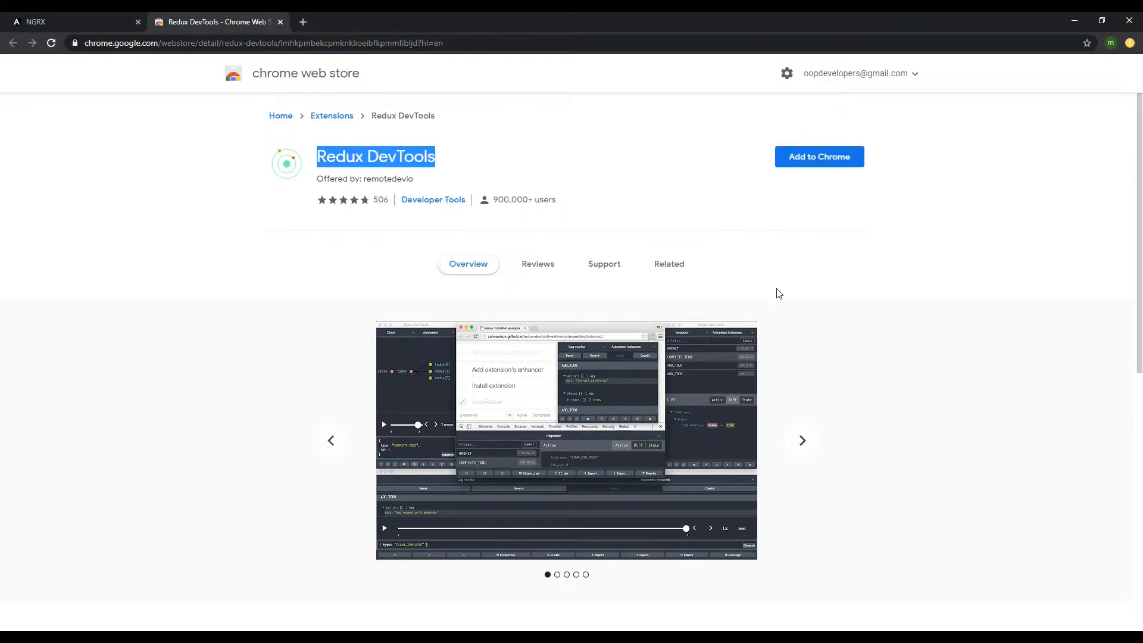
mouse_move(849, 333)
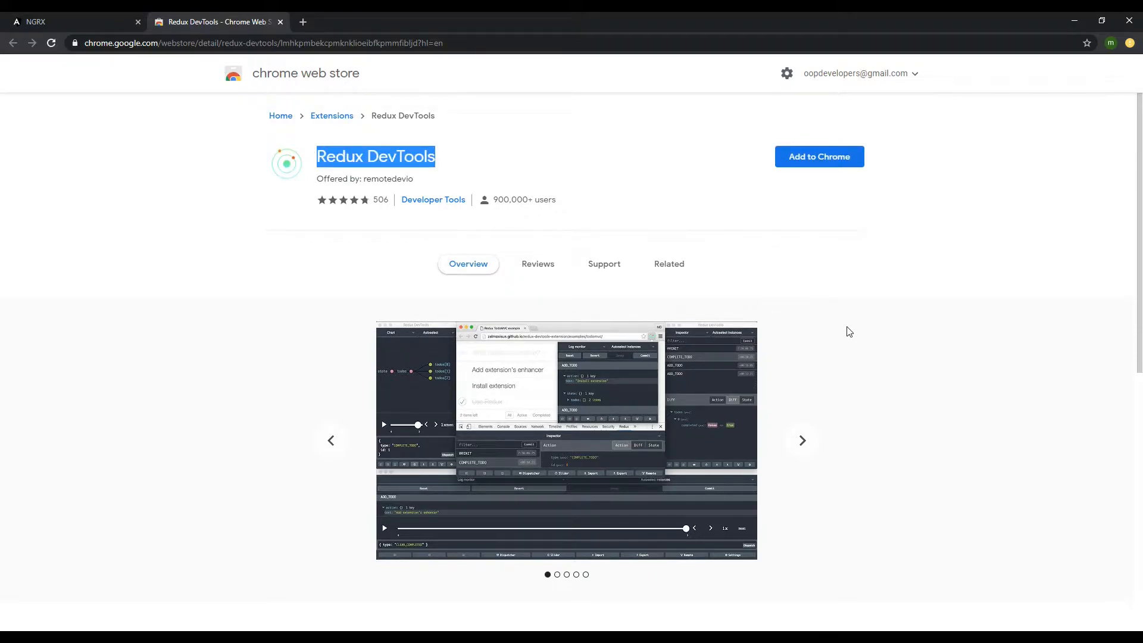
click(800, 440)
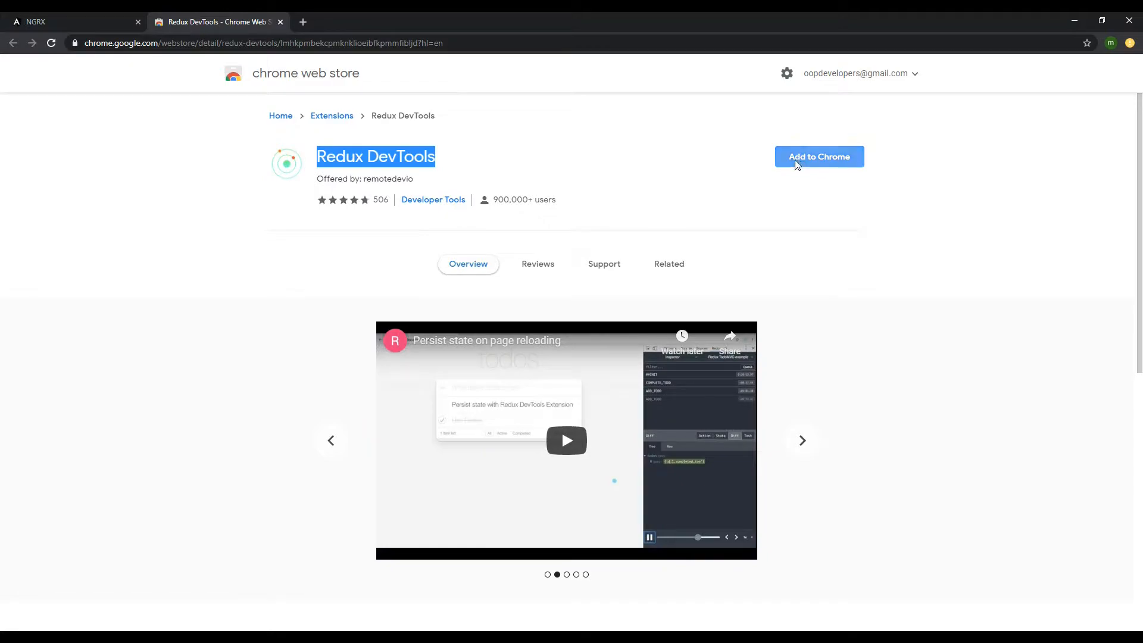
click(820, 156)
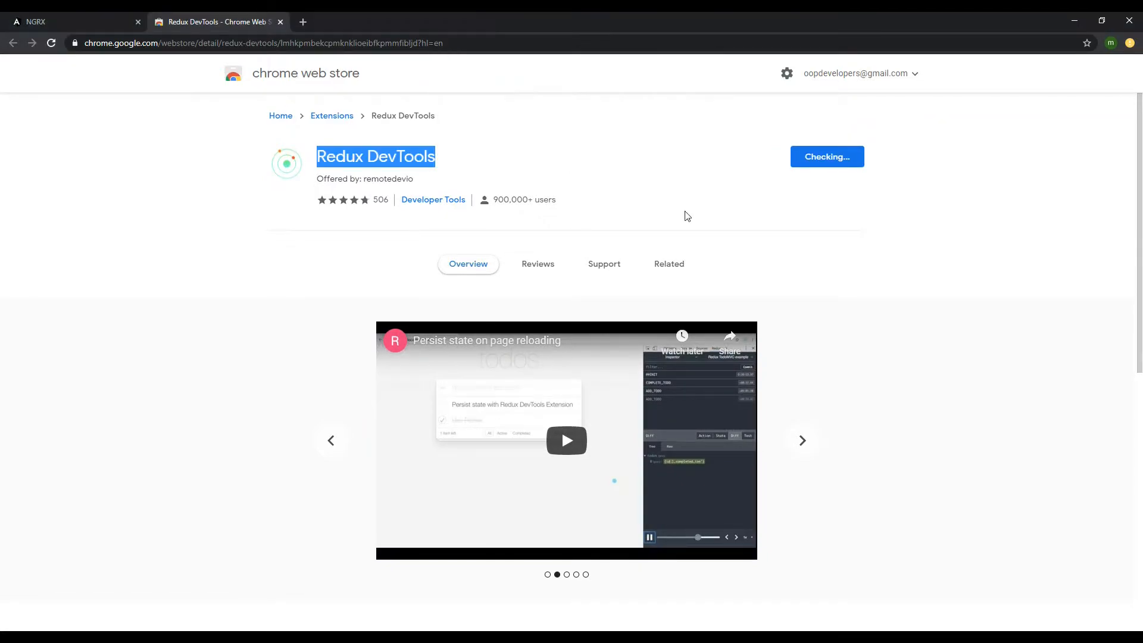
click(826, 156)
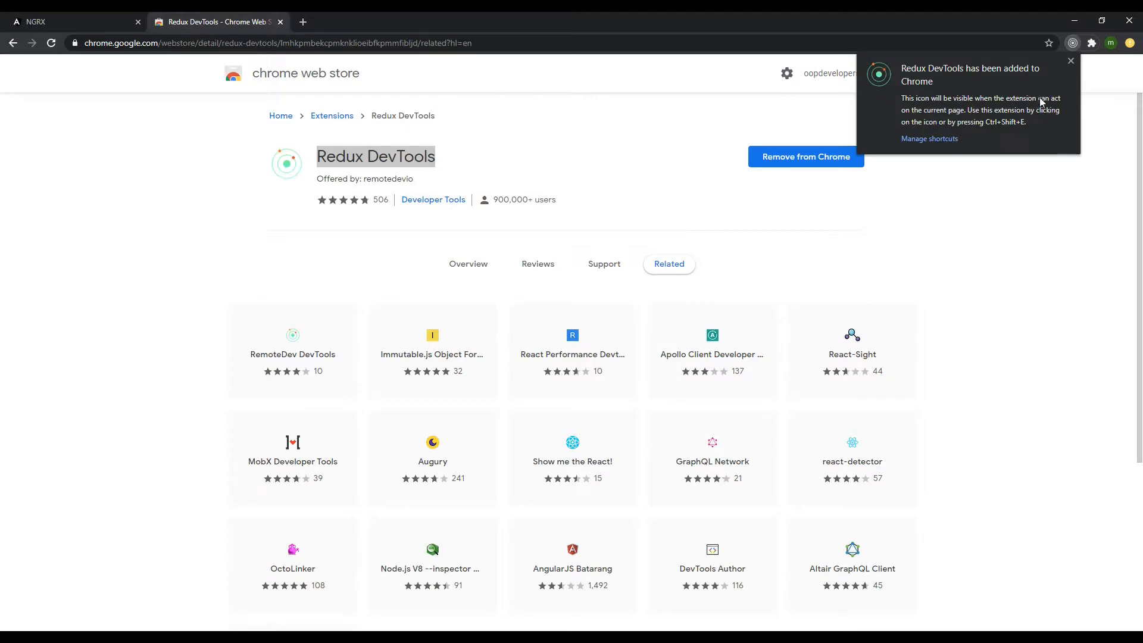
double_click(375, 156)
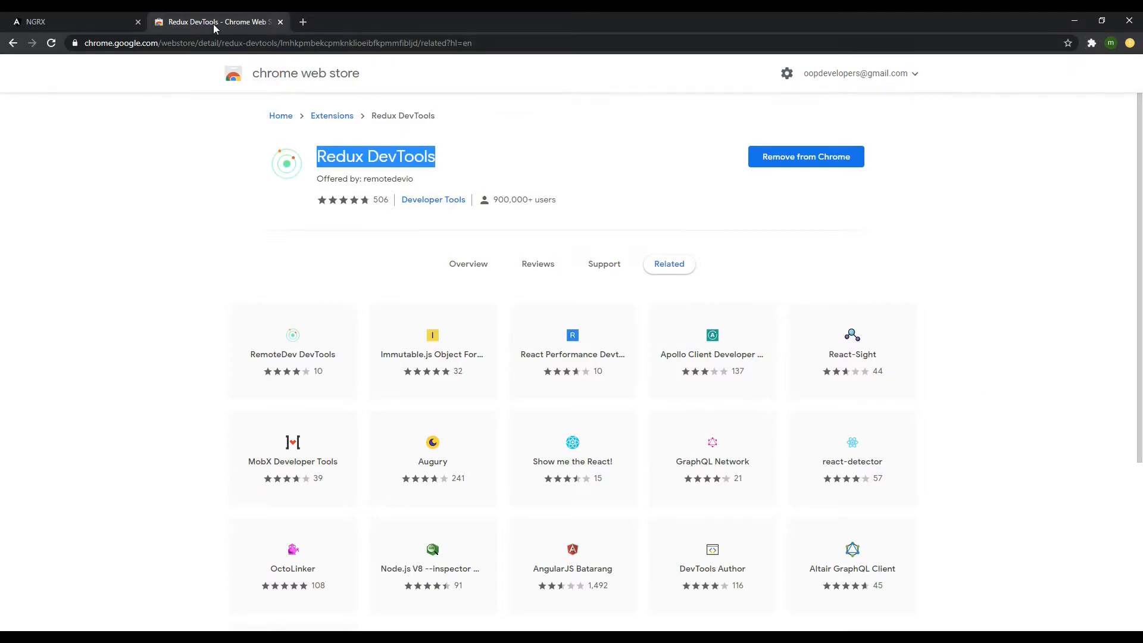
click(69, 21)
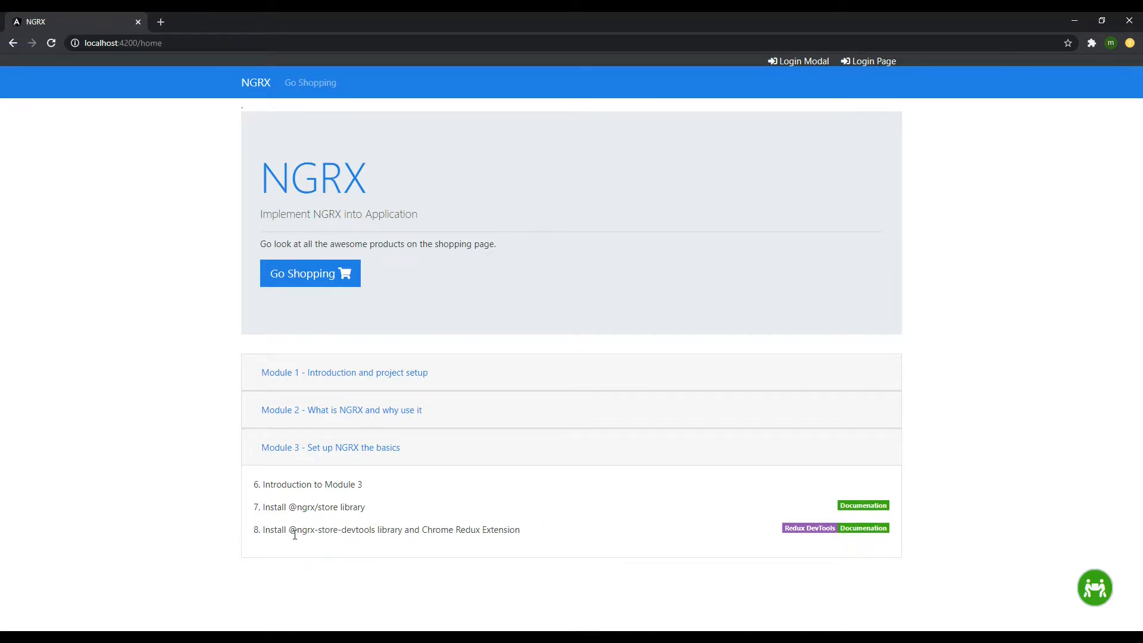
double_click(333, 530)
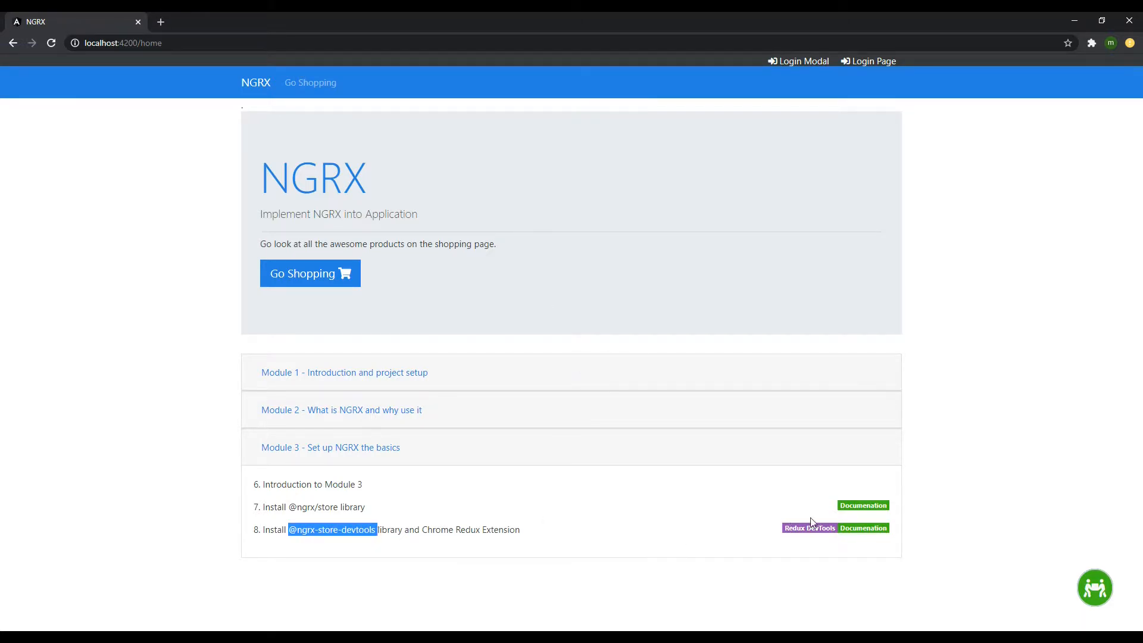
click(862, 527)
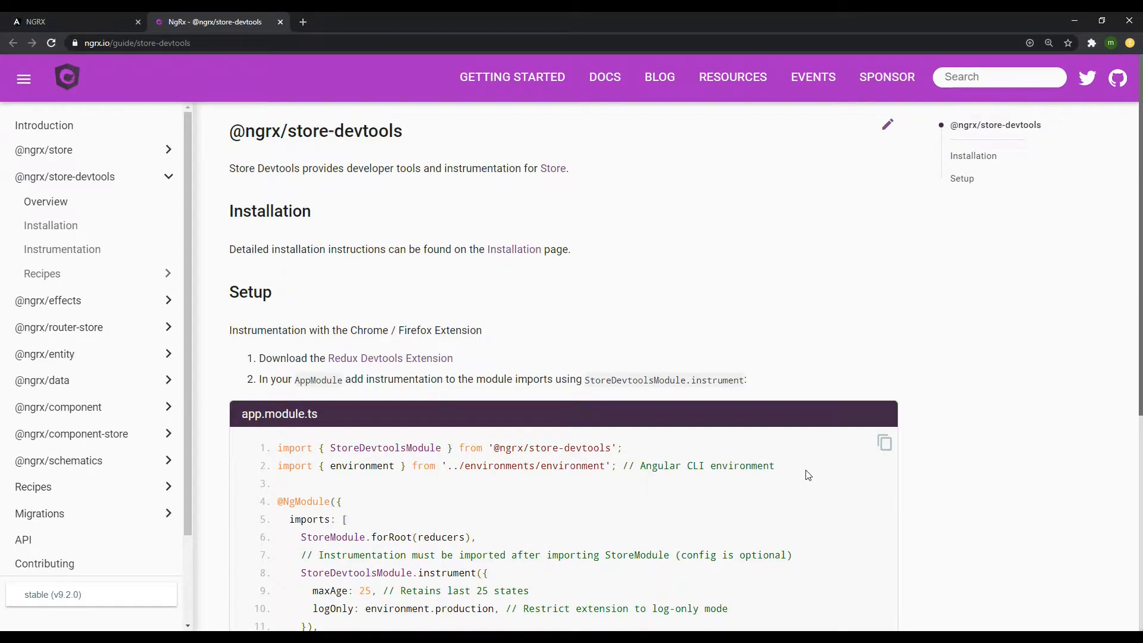
mouse_move(51, 225)
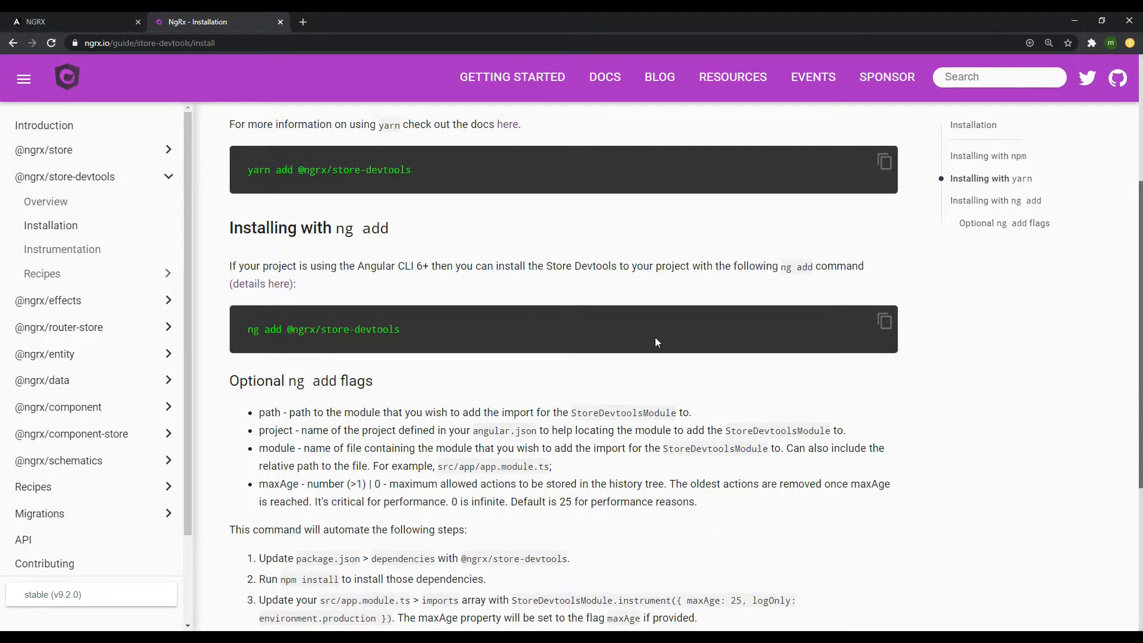
click(885, 322)
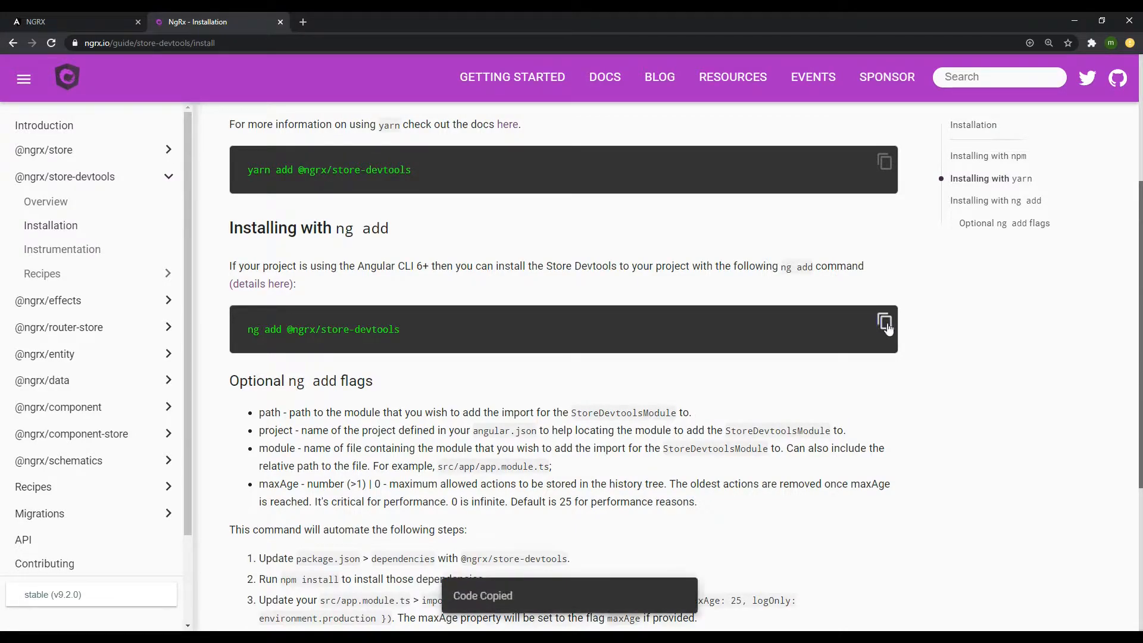
key(alt+tab)
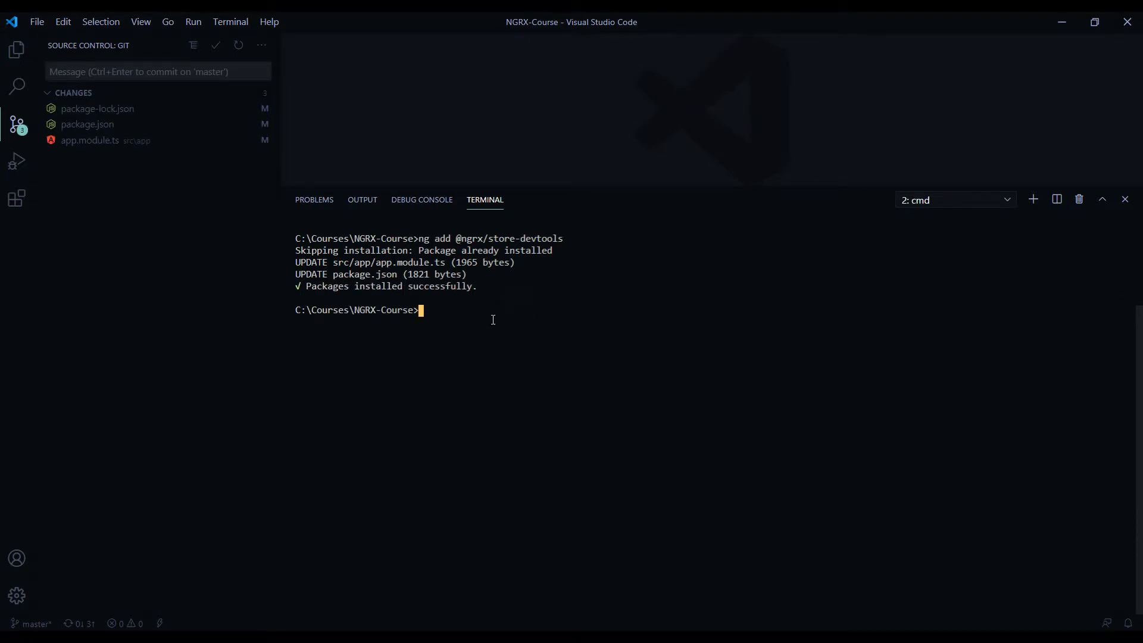
mouse_move(87, 124)
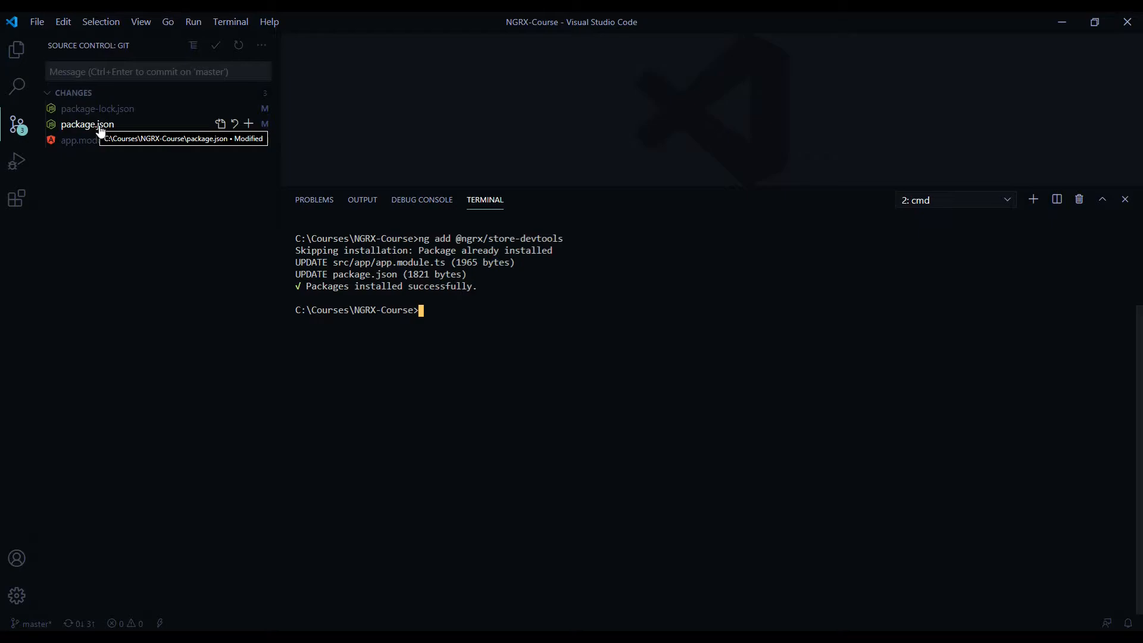
mouse_move(90, 141)
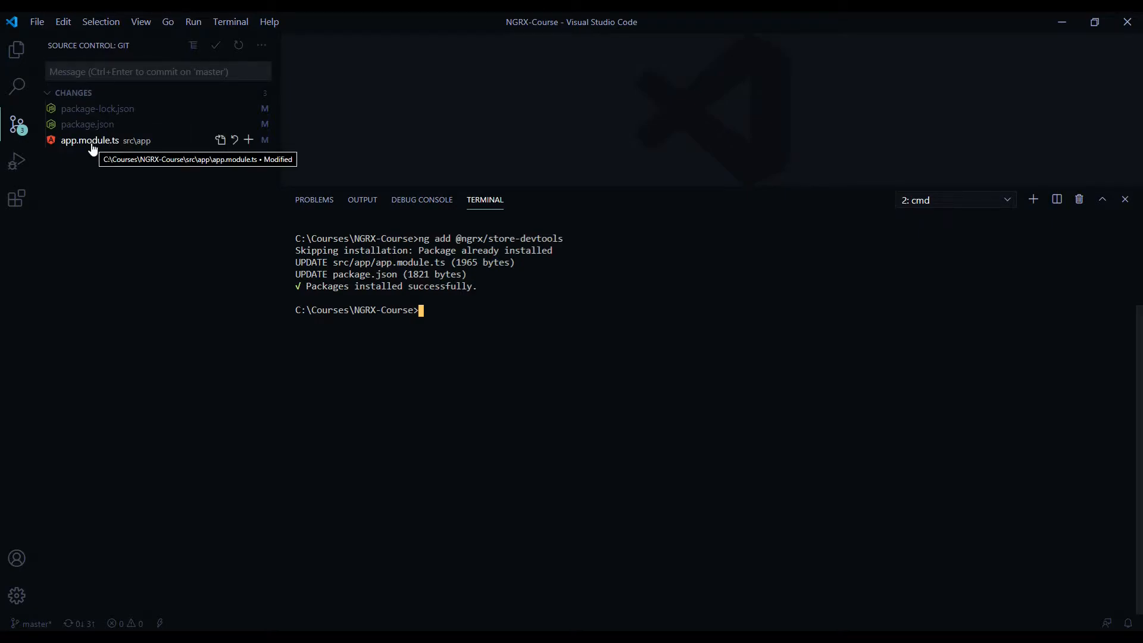
Step: Review the changes made to app.module.ts in Source Control after adding store-devtools
click(15, 49)
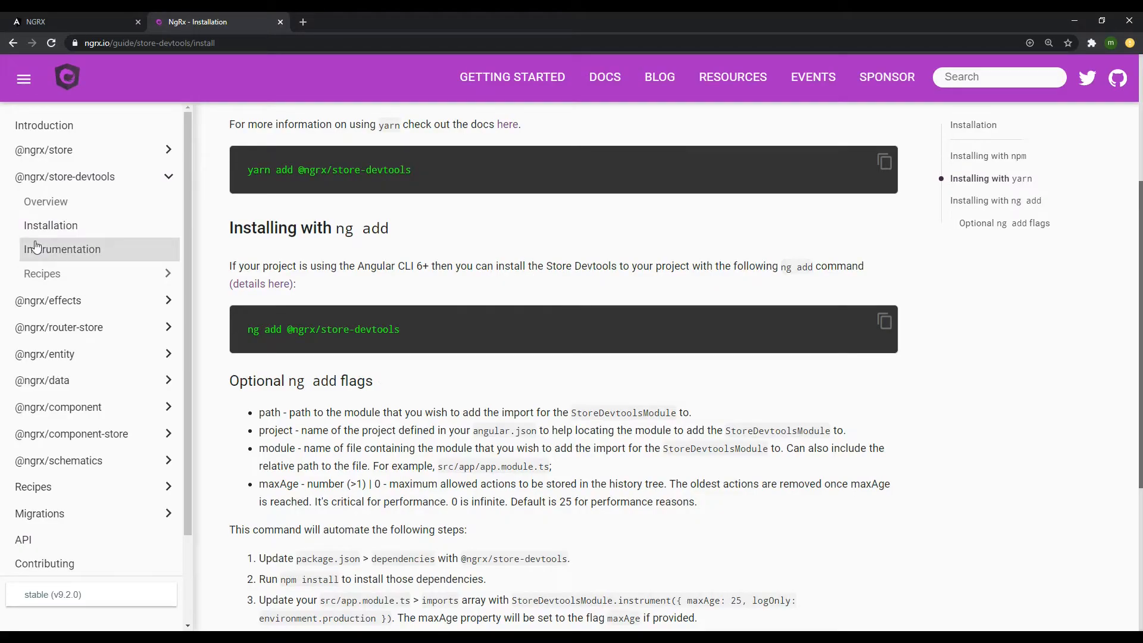
Step: Browse the Instrumentation guide down to the configuration properties logOnly, name and monitor
click(62, 249)
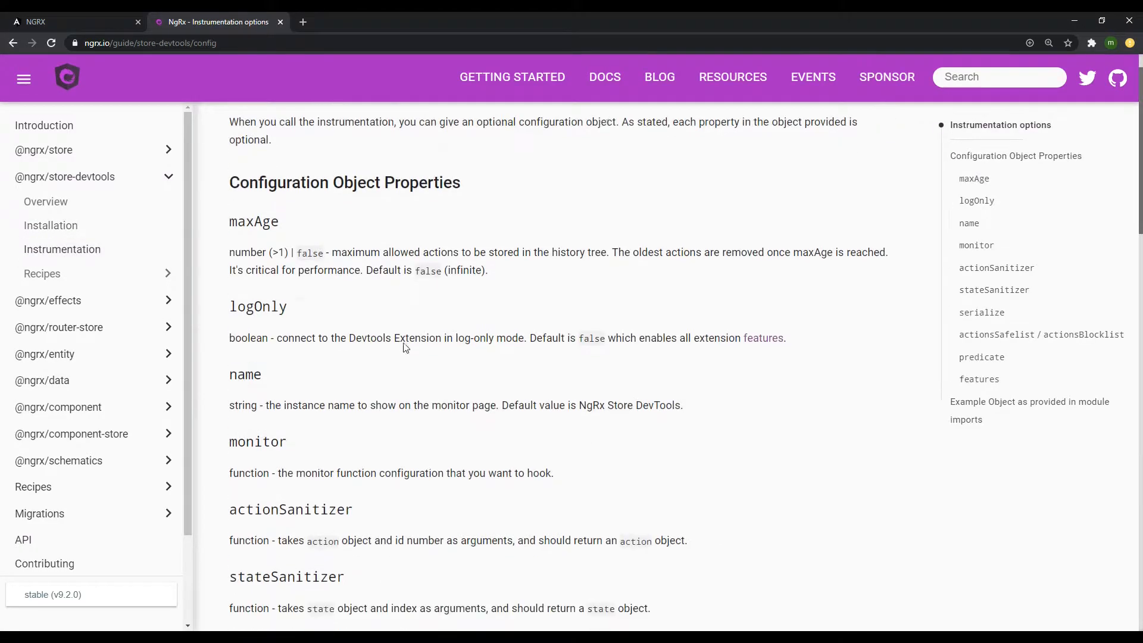
scroll(down, 3)
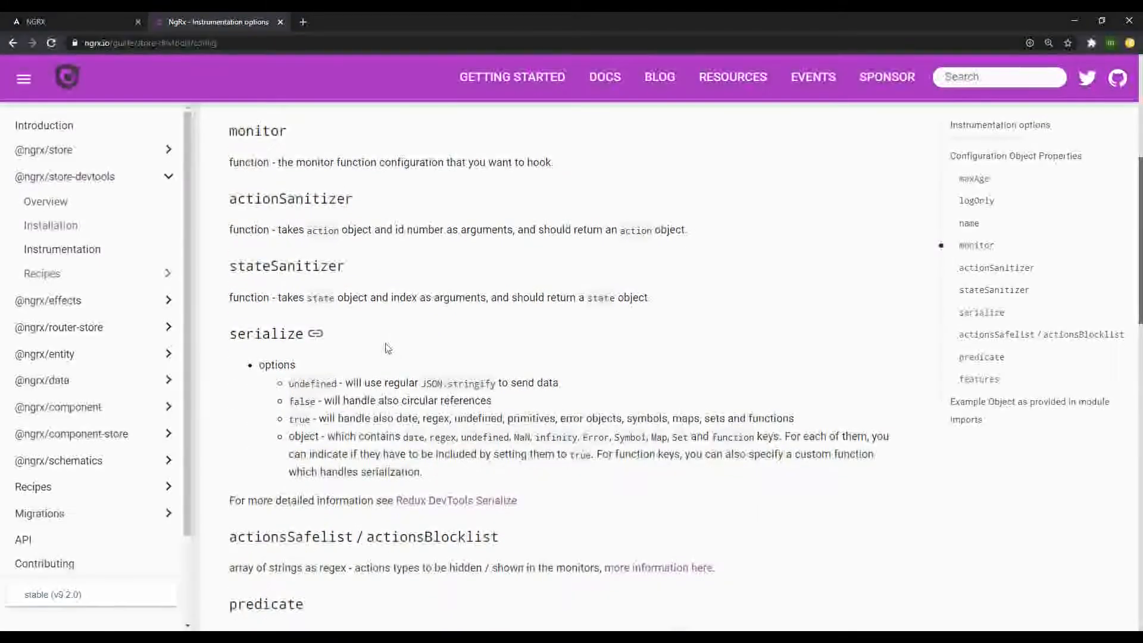
scroll(down, 3)
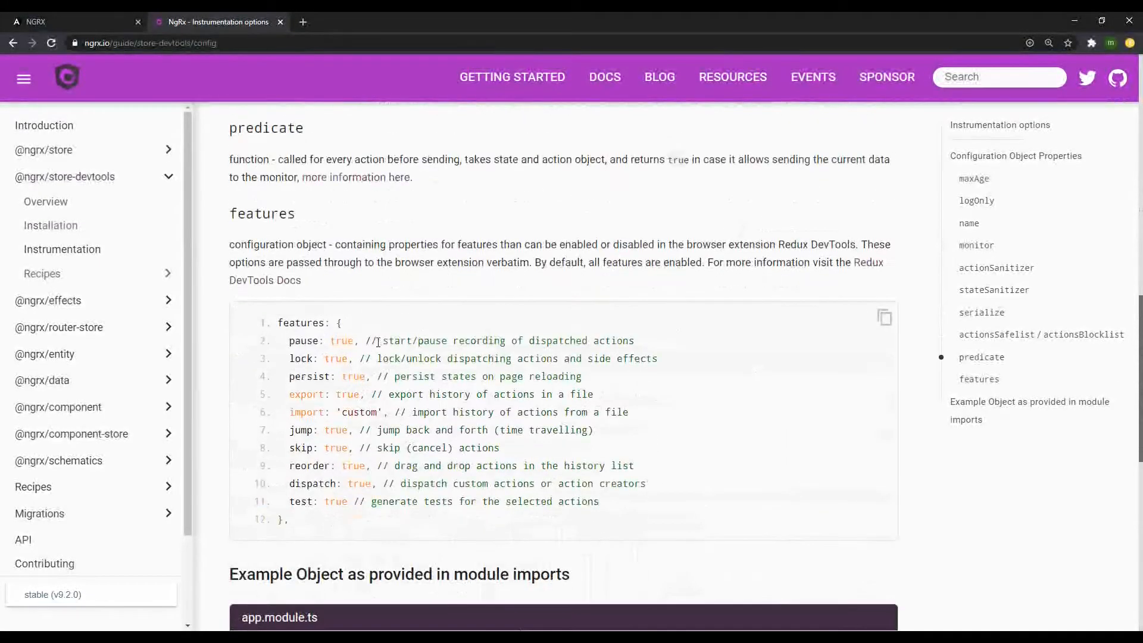
scroll(down, 3)
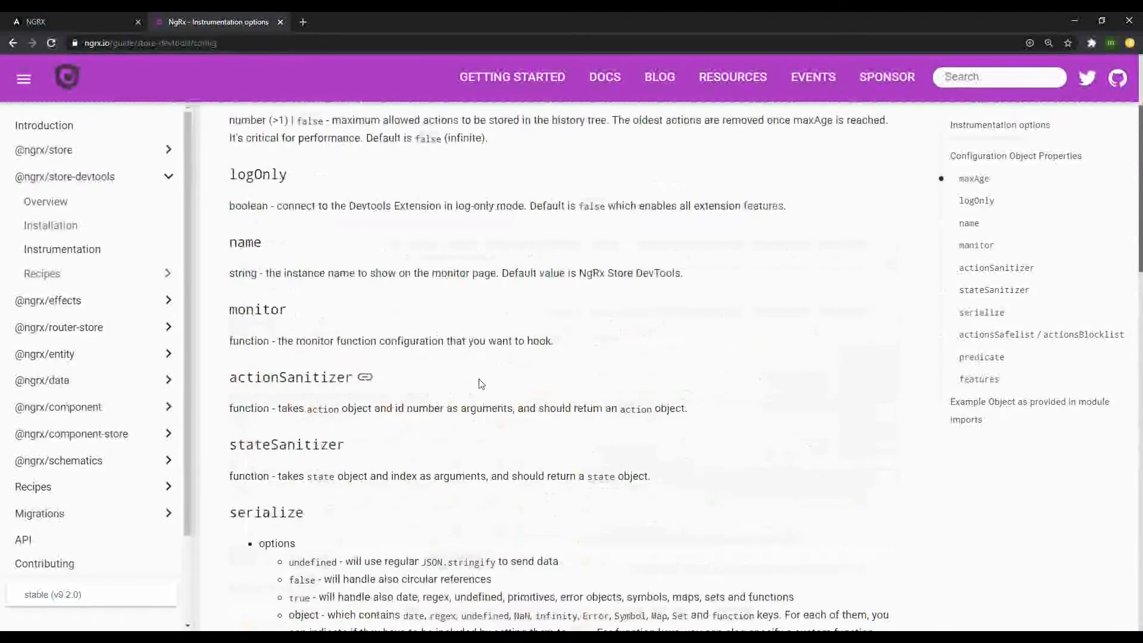
scroll(up, 3)
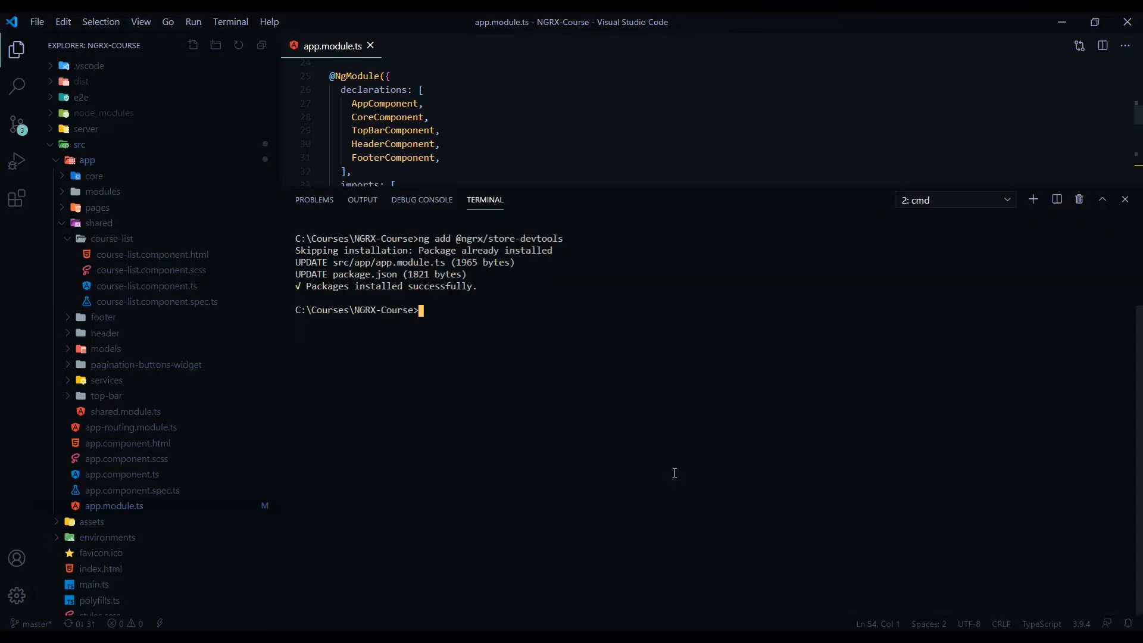
mouse_move(880, 186)
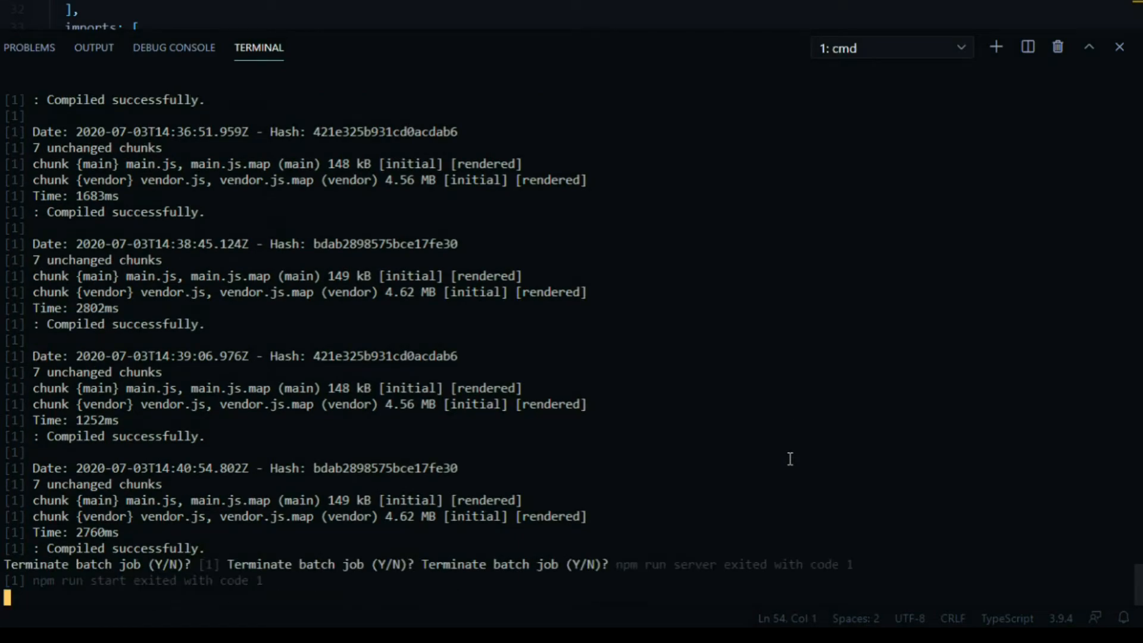
Step: Clear the terminal with cls and start the app again with the npm run command
text(cls)
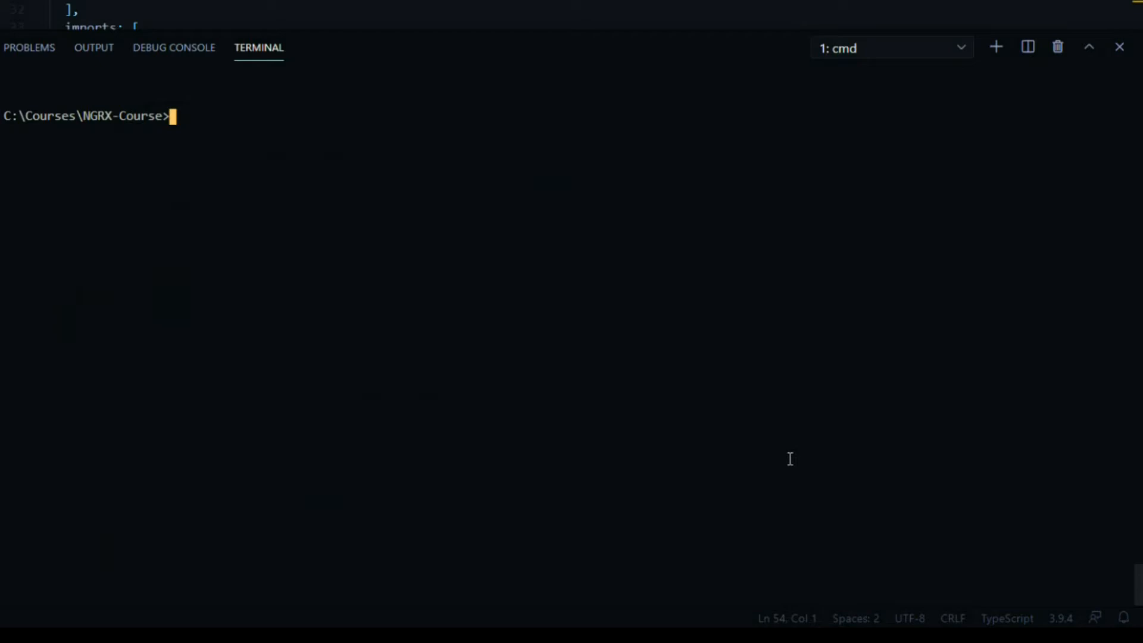
text(npm r)
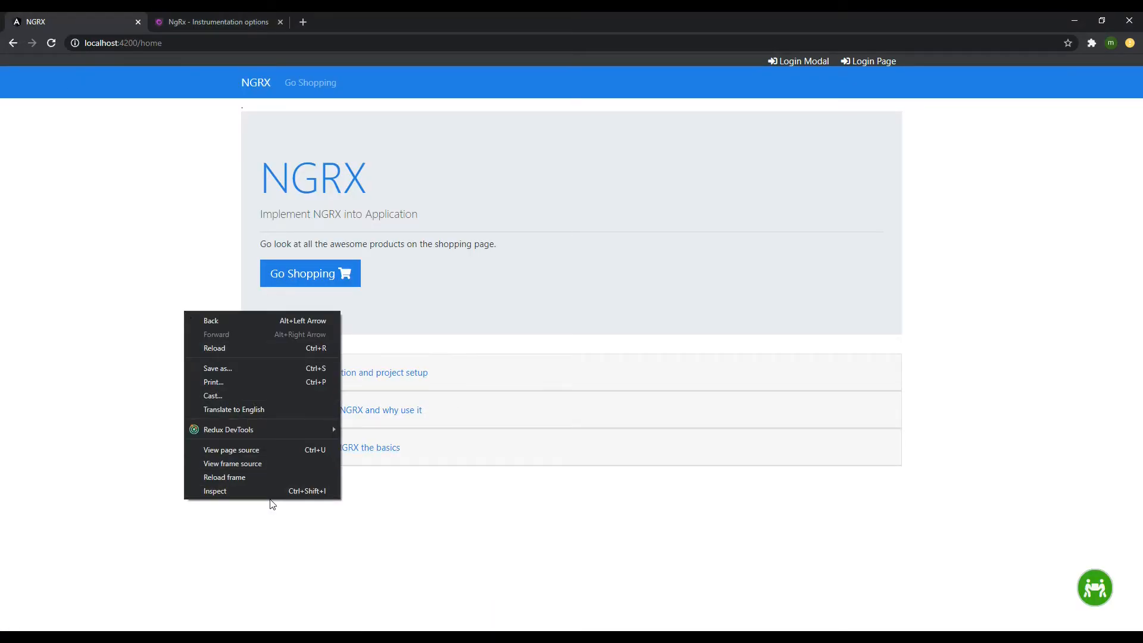
mouse_move(214, 491)
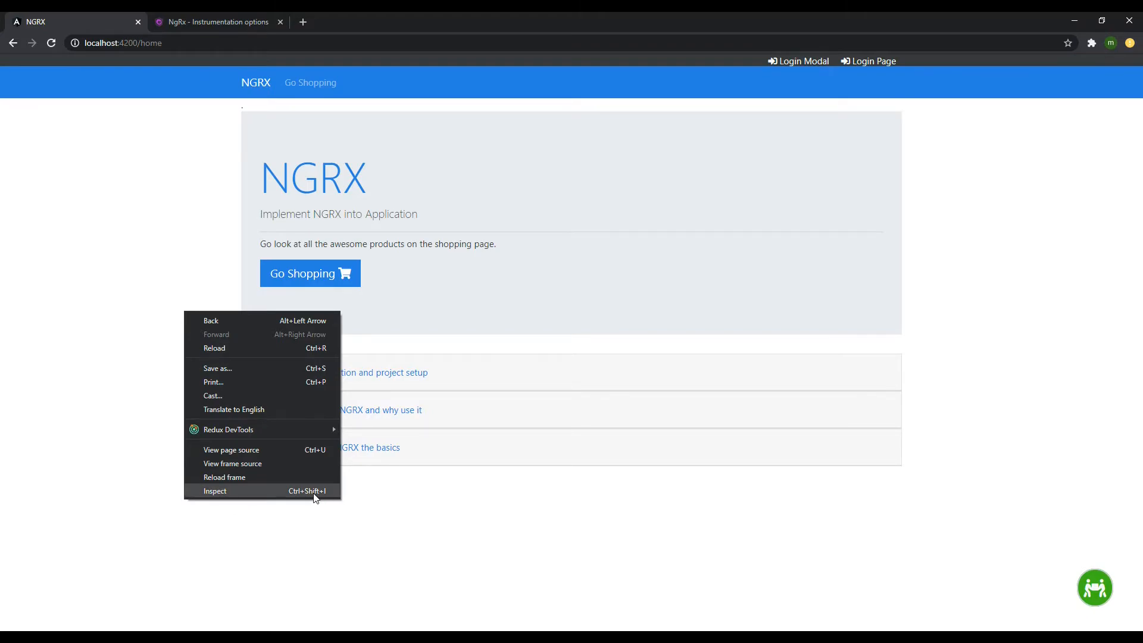
click(214, 491)
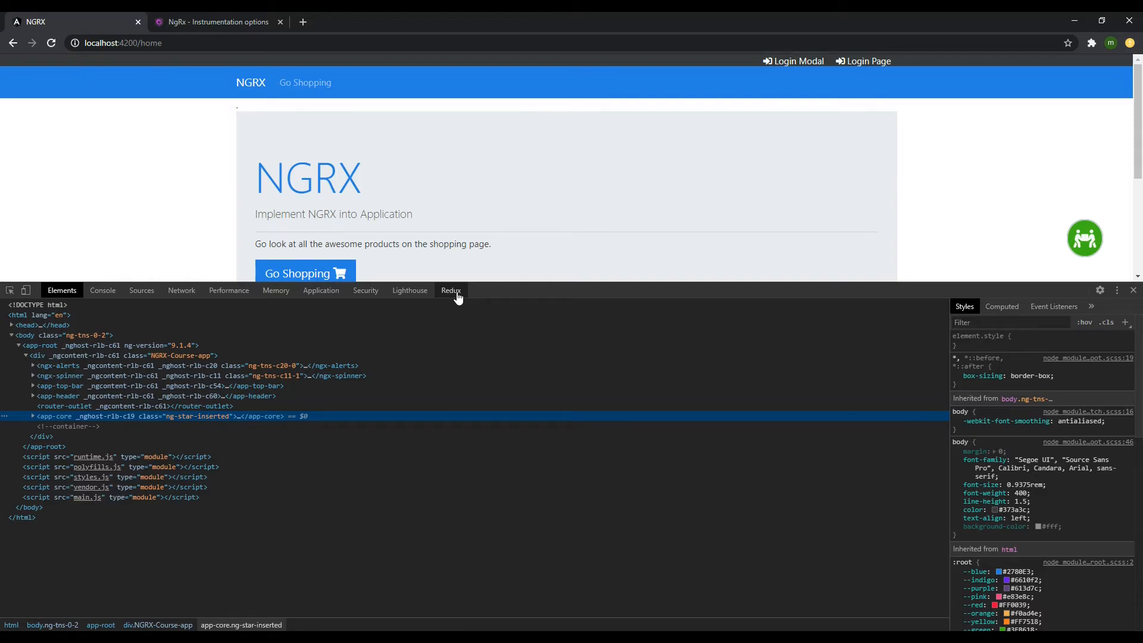
click(450, 290)
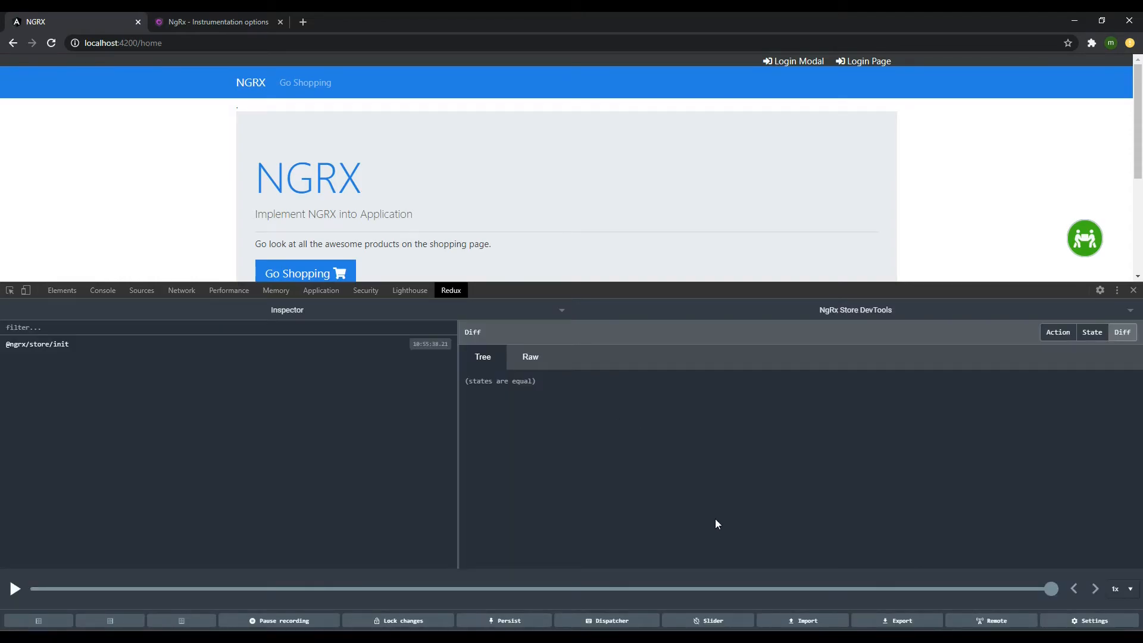
mouse_move(802, 469)
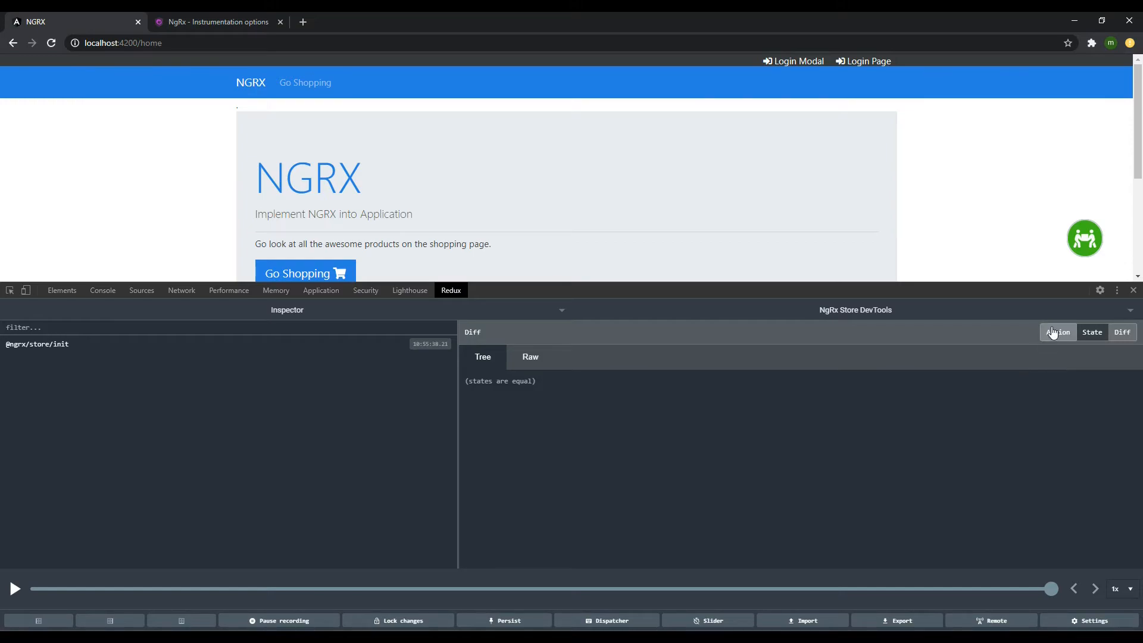
click(1058, 333)
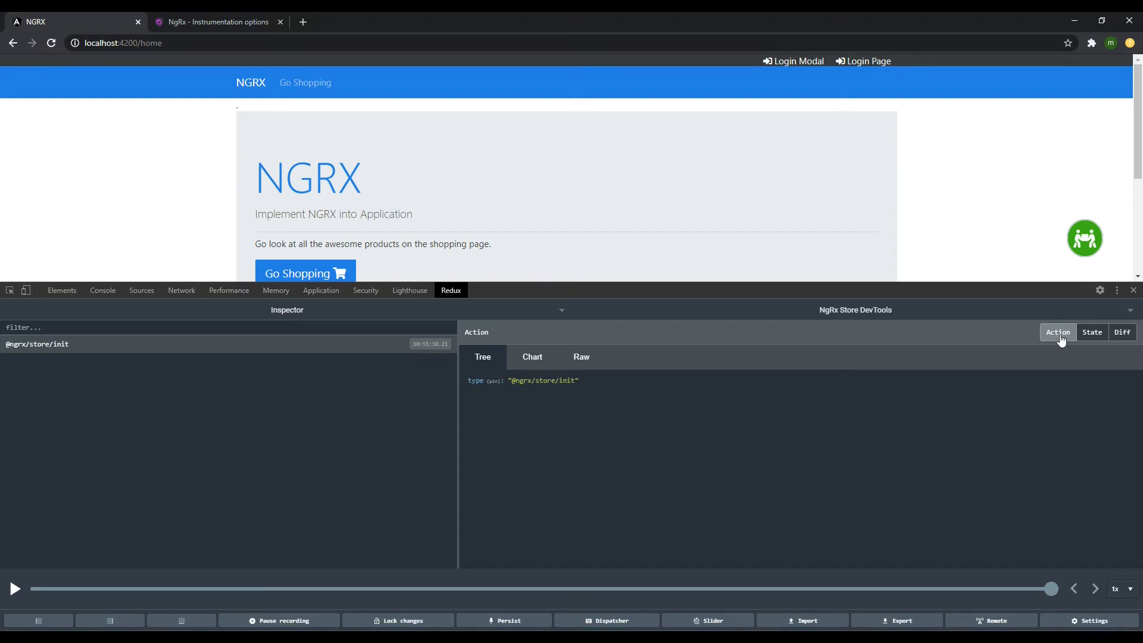
click(1092, 332)
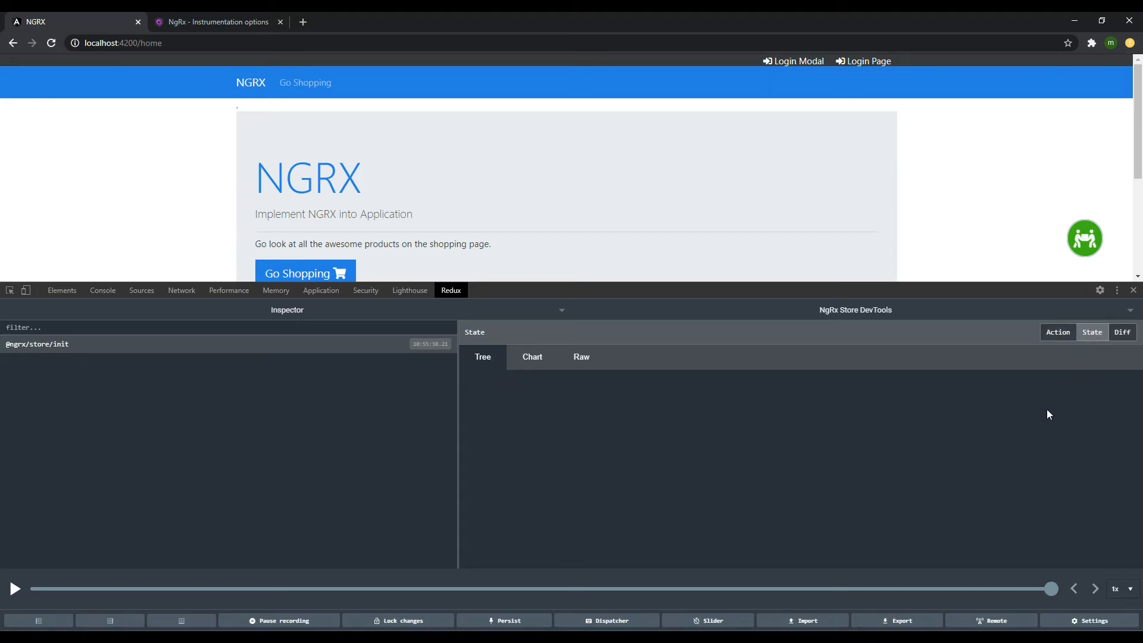
mouse_move(591, 470)
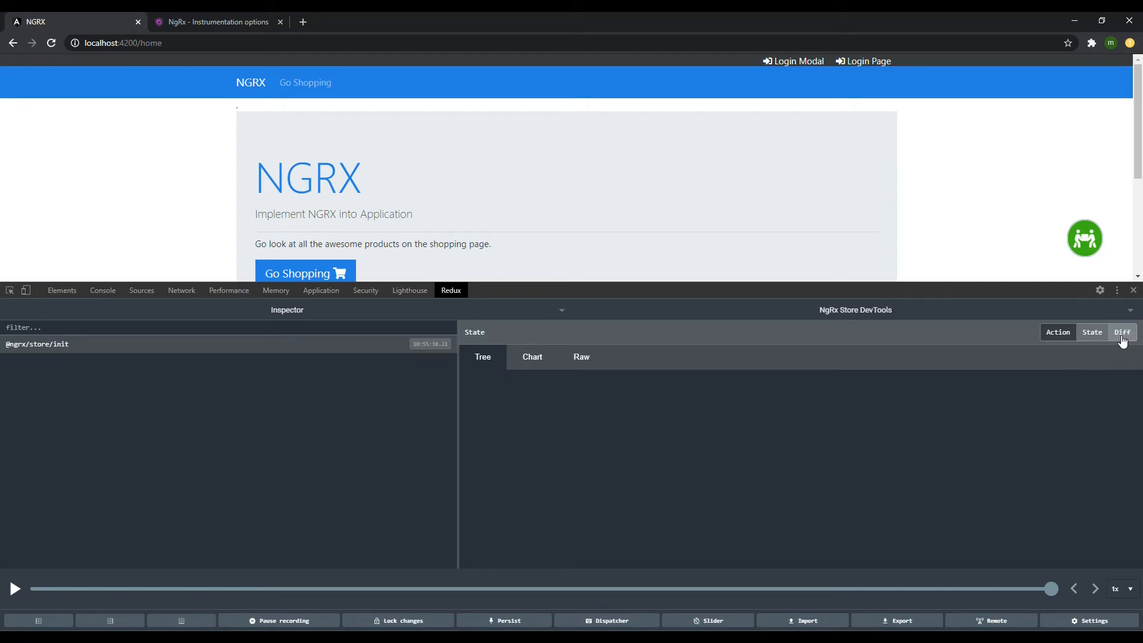
click(1122, 332)
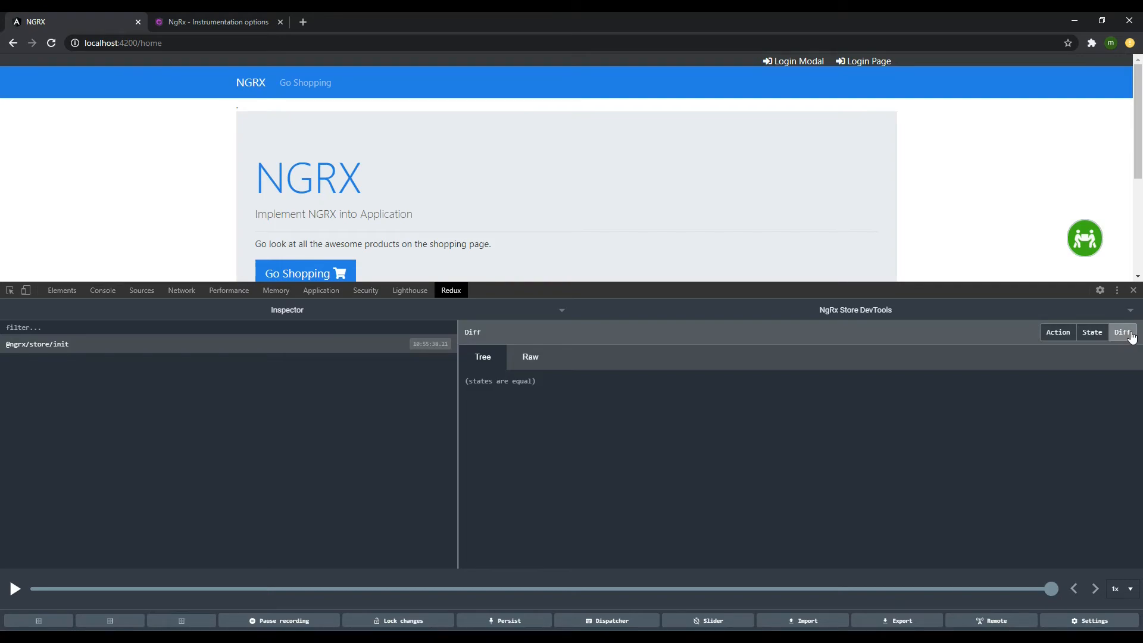
mouse_move(1097, 343)
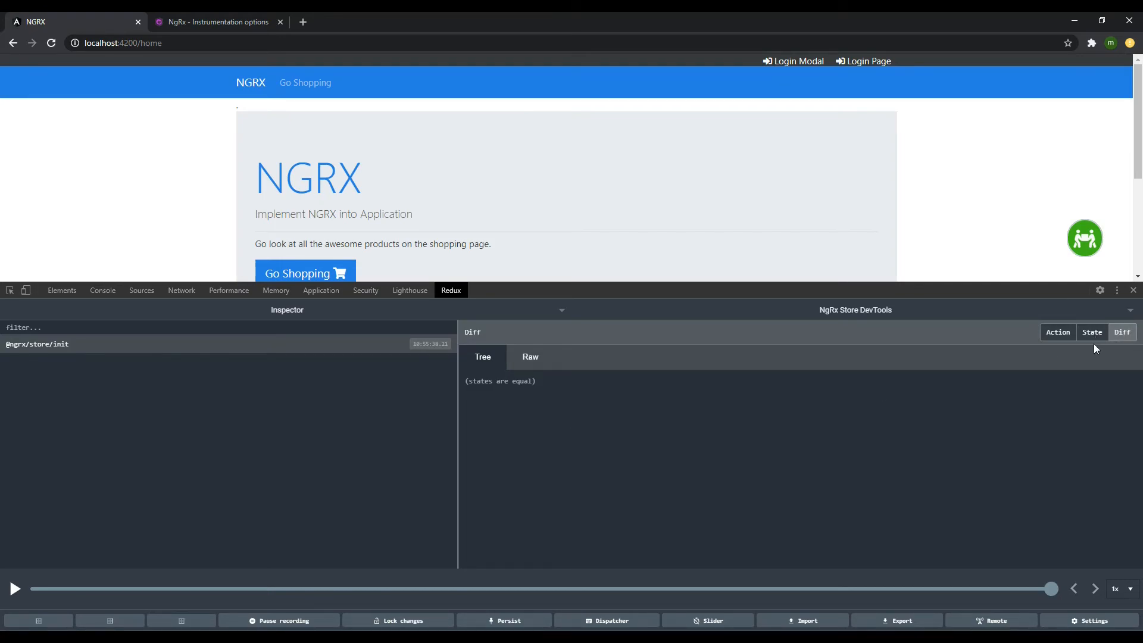
click(1057, 332)
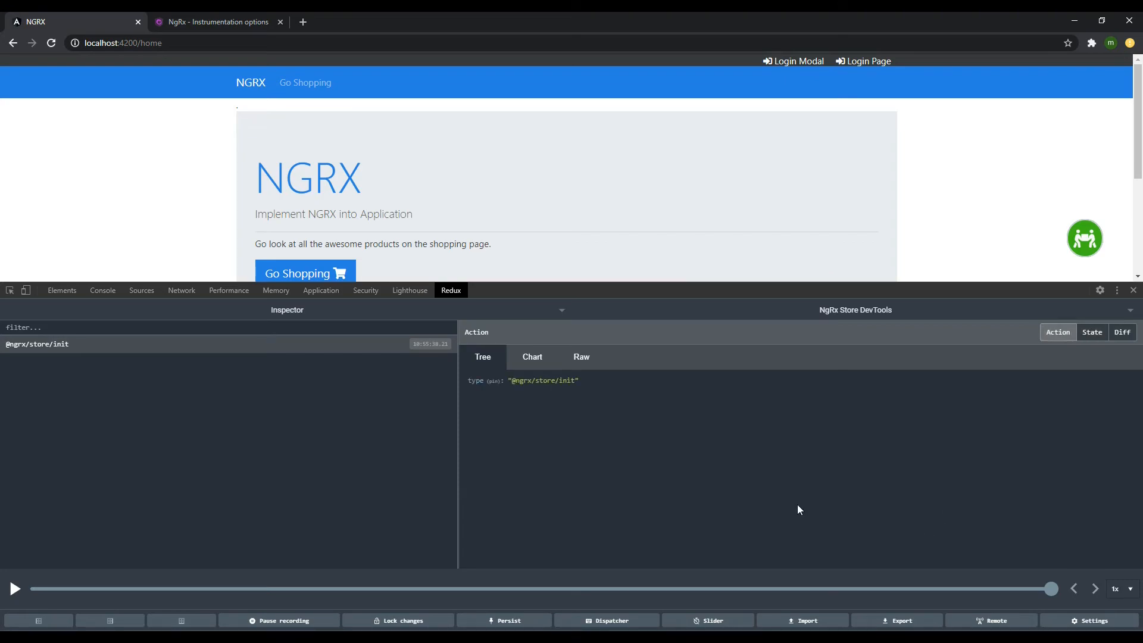
mouse_move(475, 540)
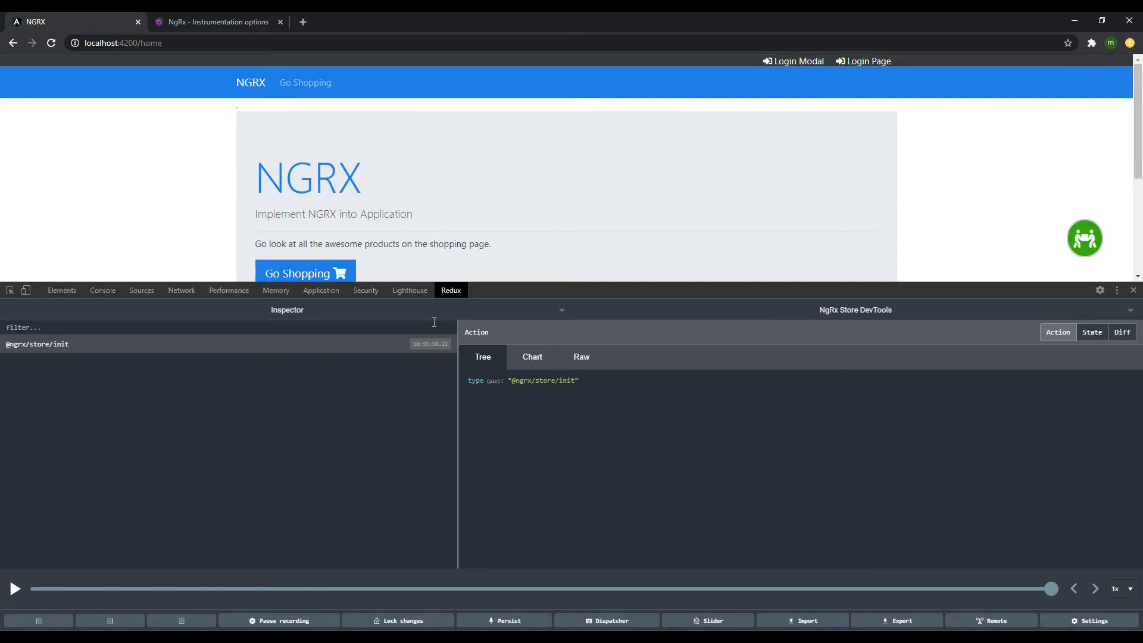
mouse_move(396, 538)
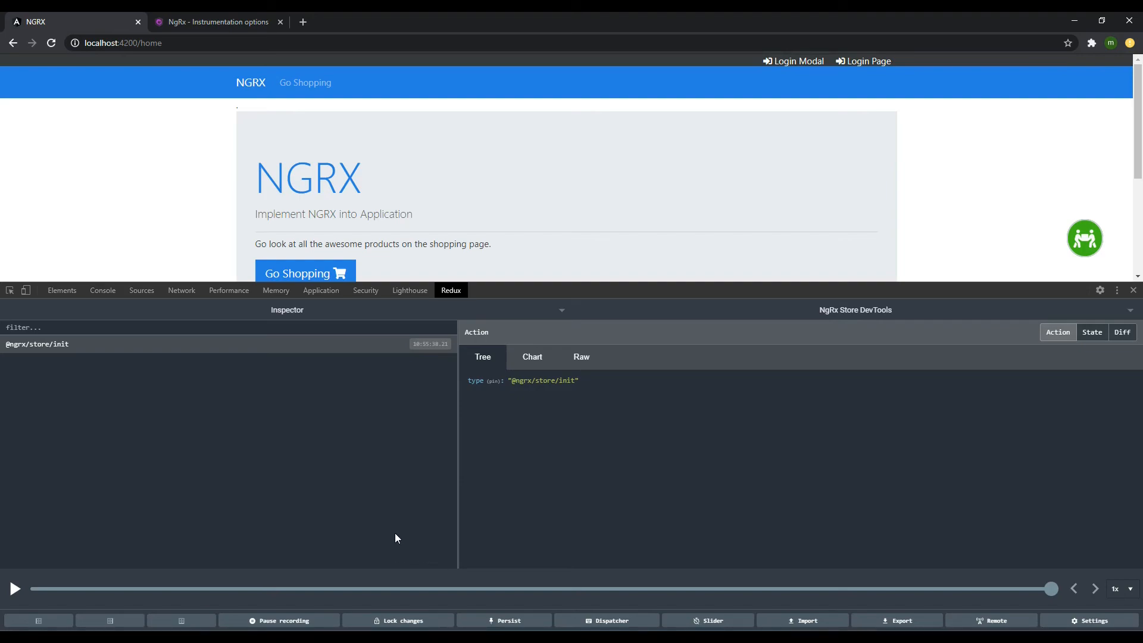
mouse_move(15, 590)
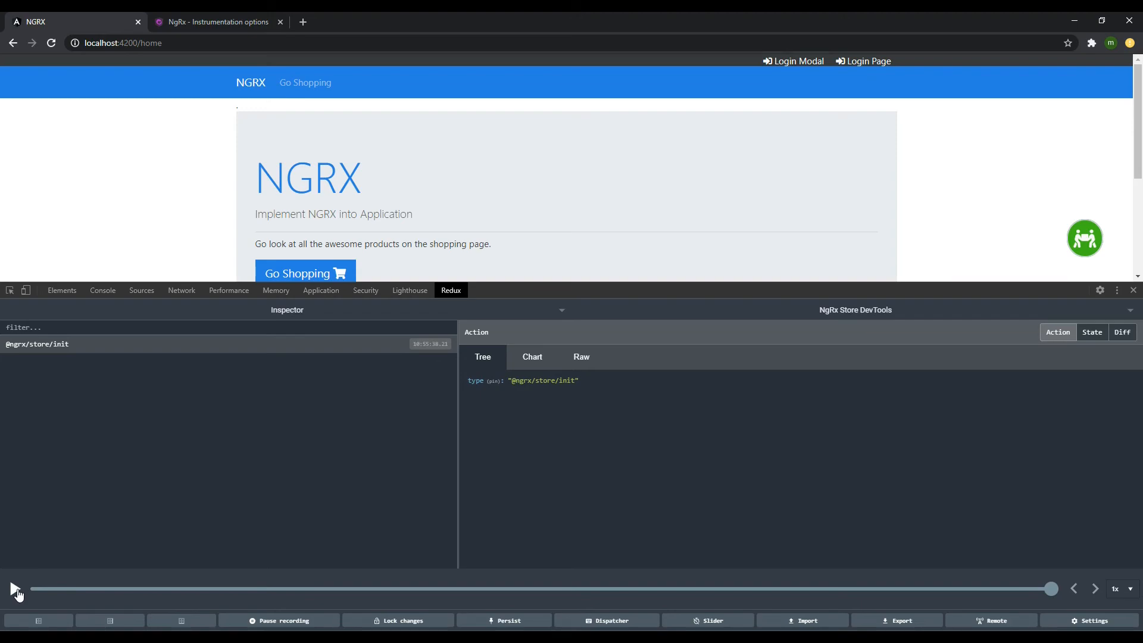
mouse_move(334, 590)
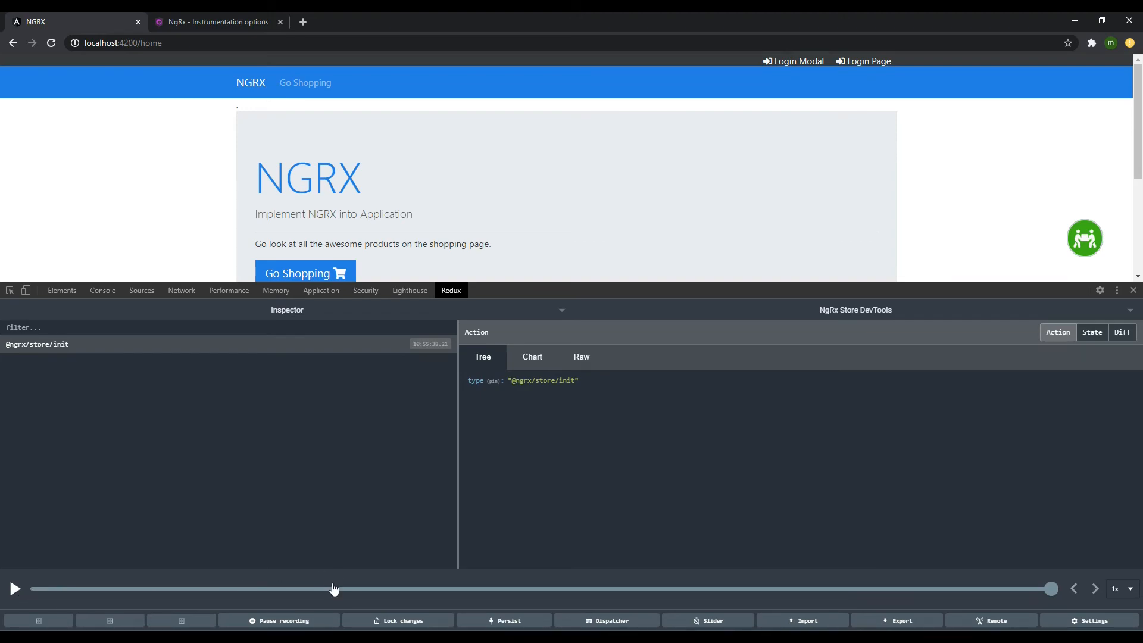
mouse_move(587, 592)
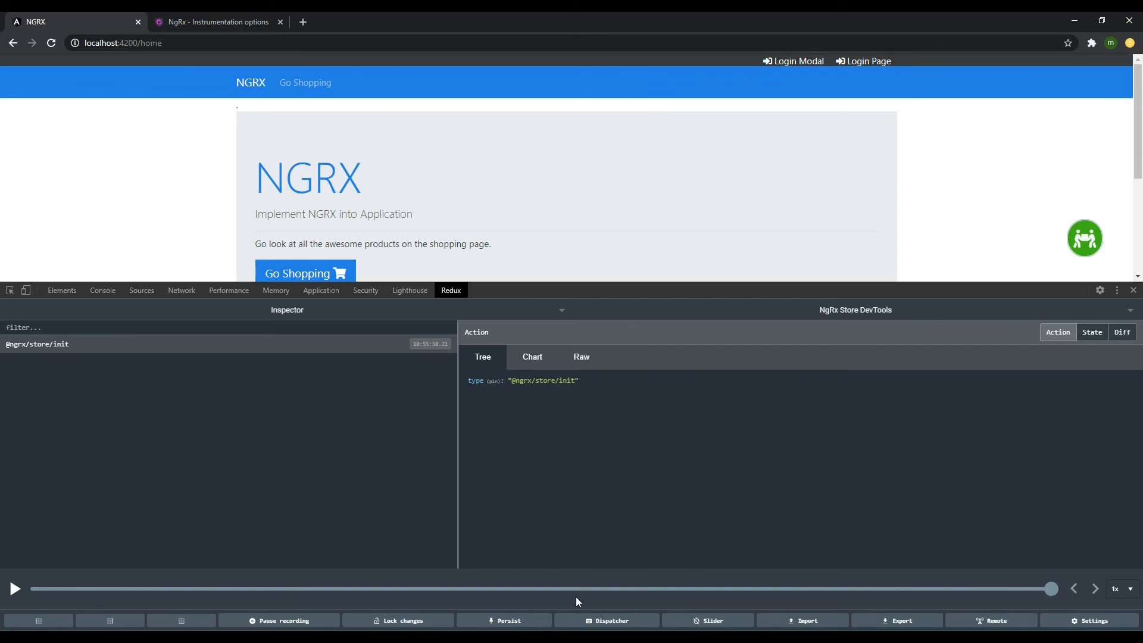
mouse_move(582, 489)
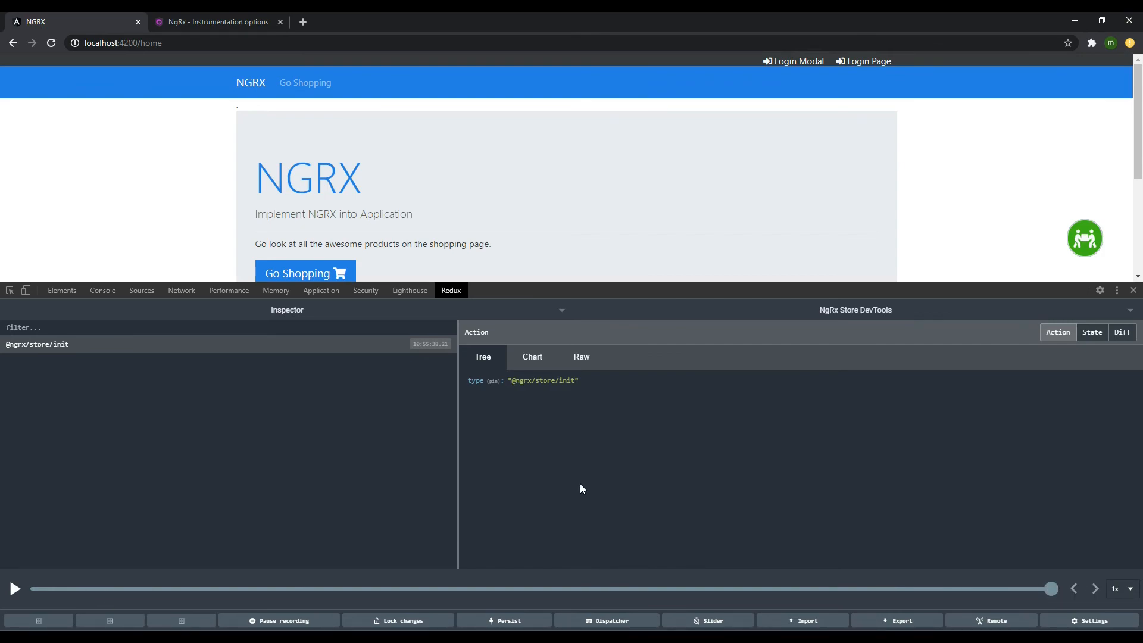
mouse_move(715, 452)
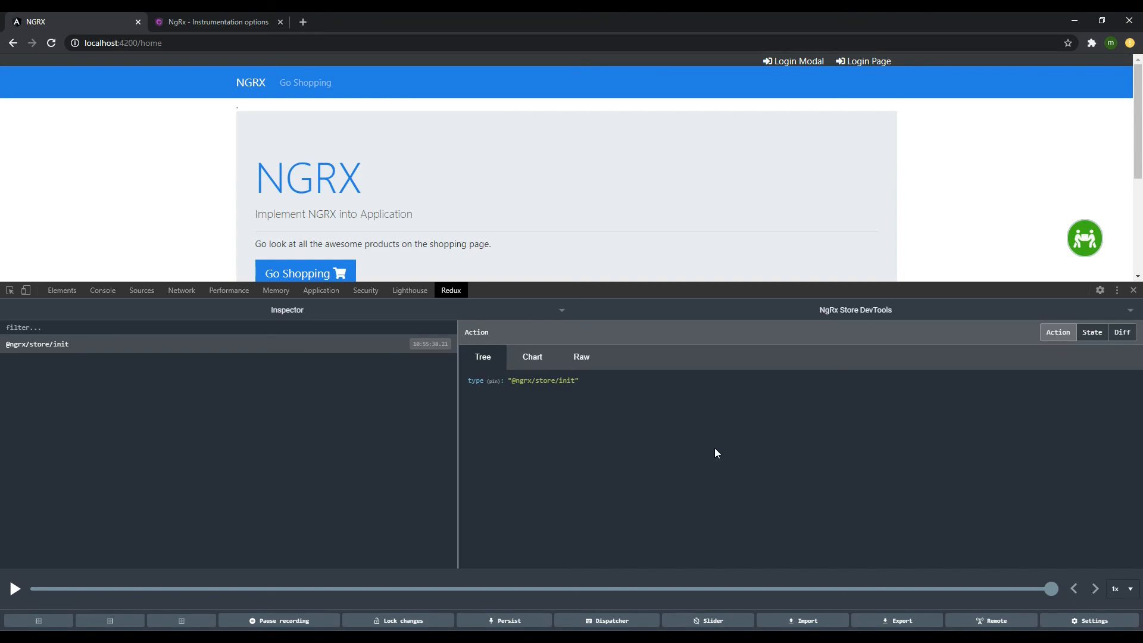